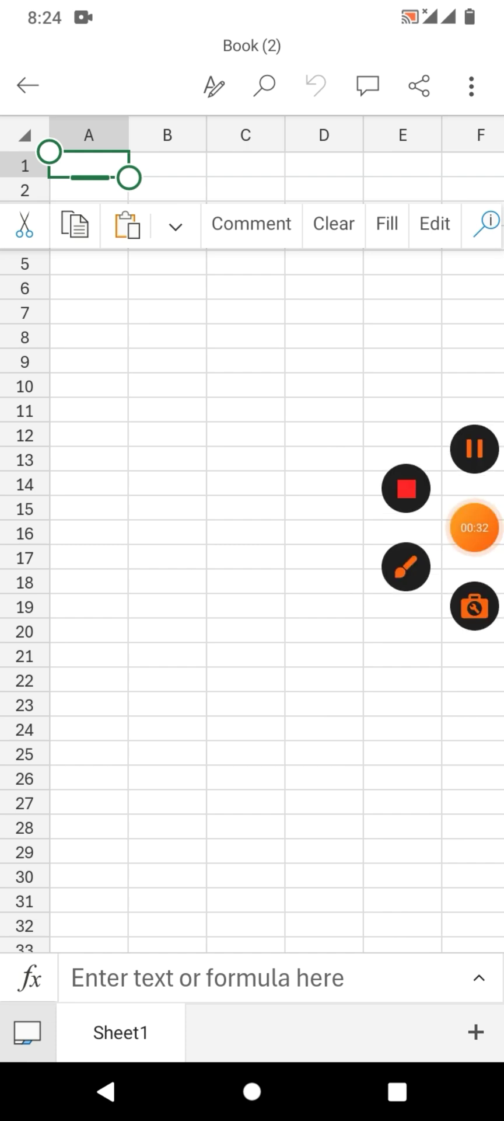
- Put cell A1 into edit mode with an equals sign starting a formula
click(406, 567)
text(=)
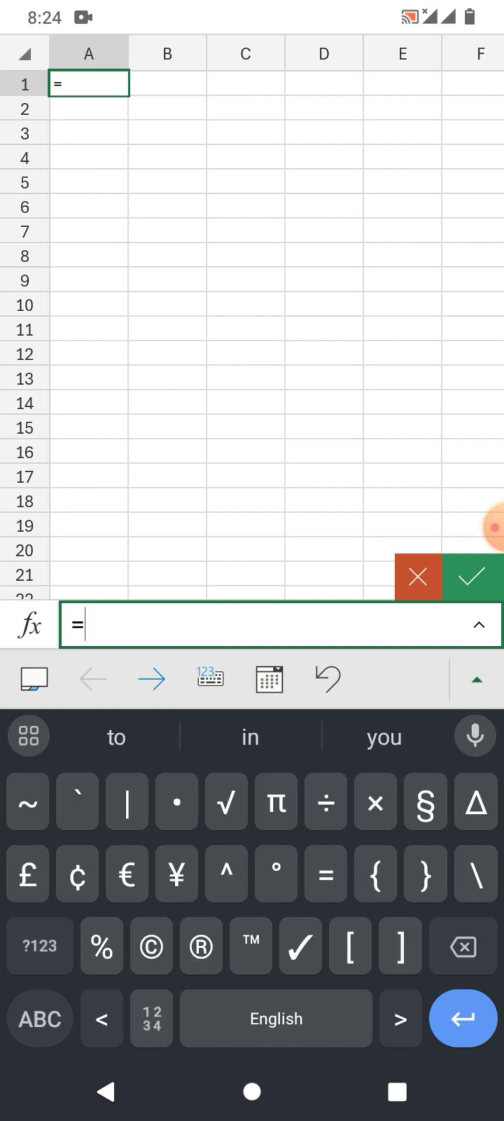
- Enter =CHAR(ROW(A65)) in A1 so the cell displays the letter A
text(C)
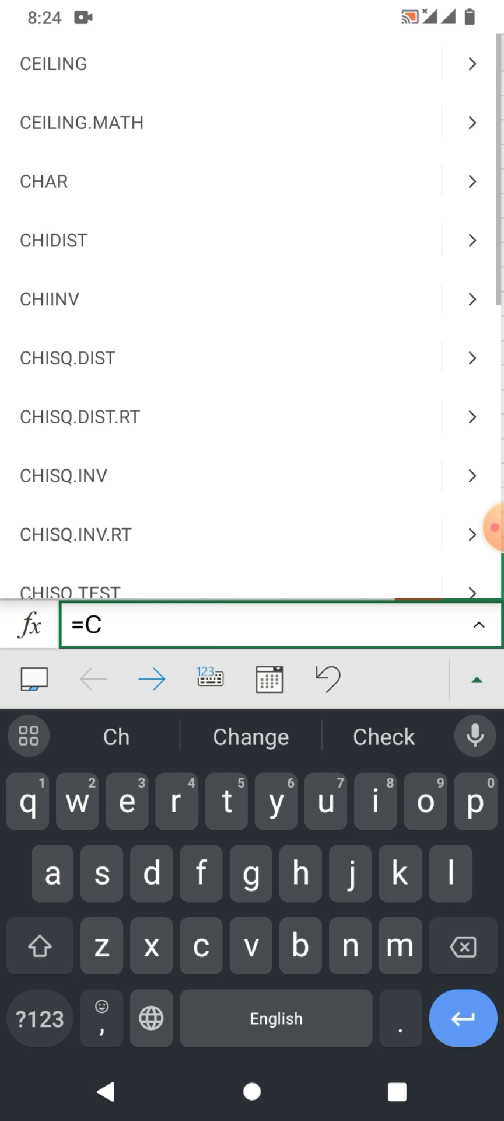
text(har()
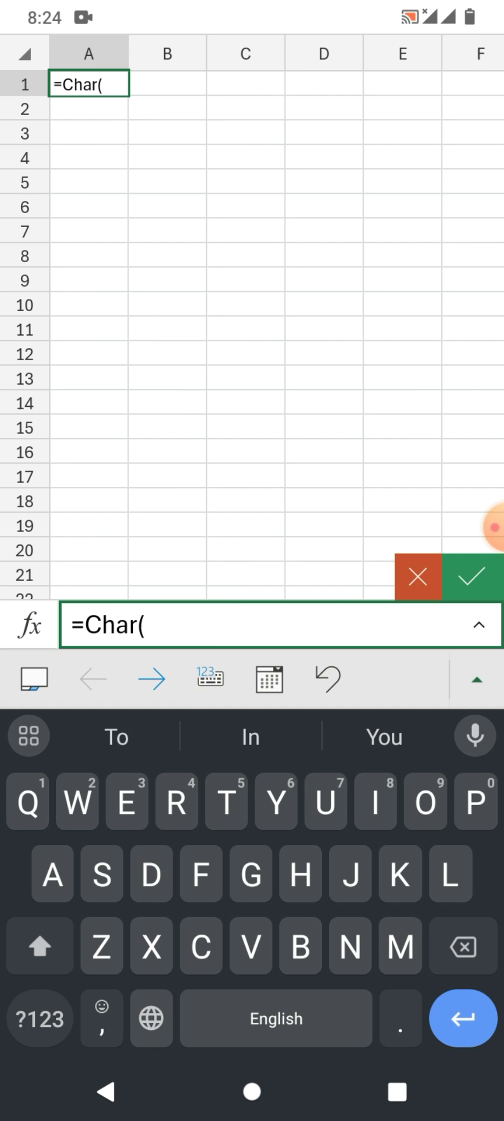
text(Row(A)
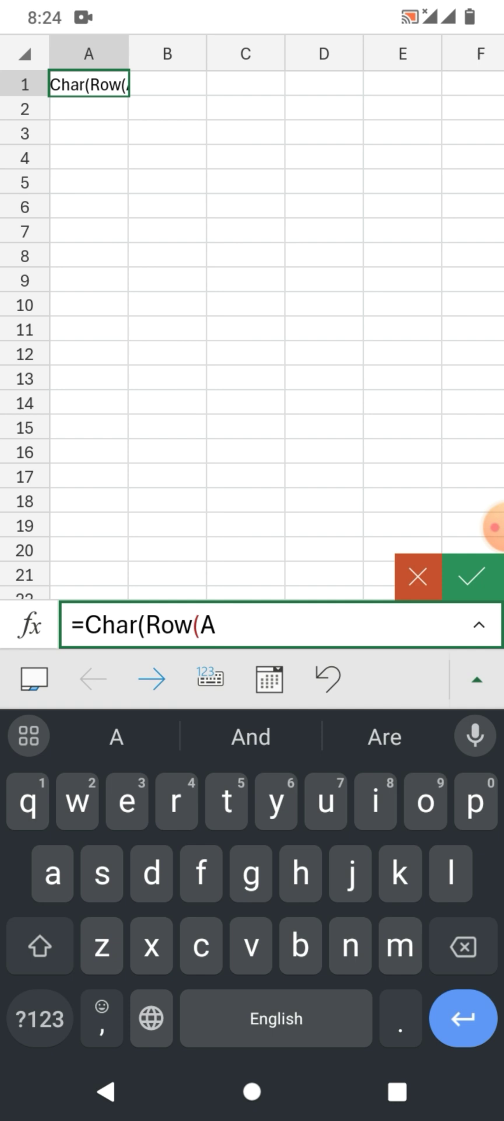
text(65)))
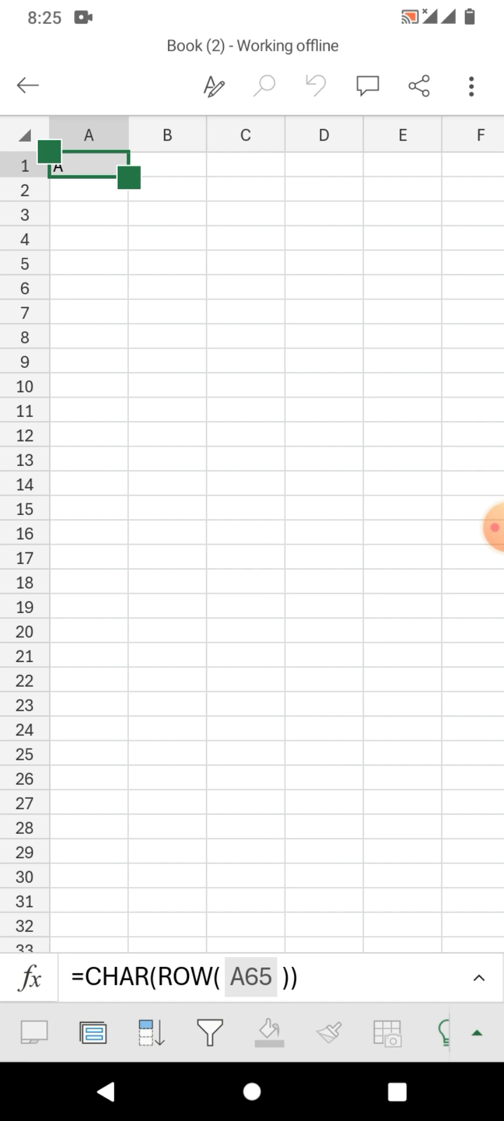
- Fill the A1 formula down to A26, listing A through Z, then deselect the range
drag(126, 176, 126, 432)
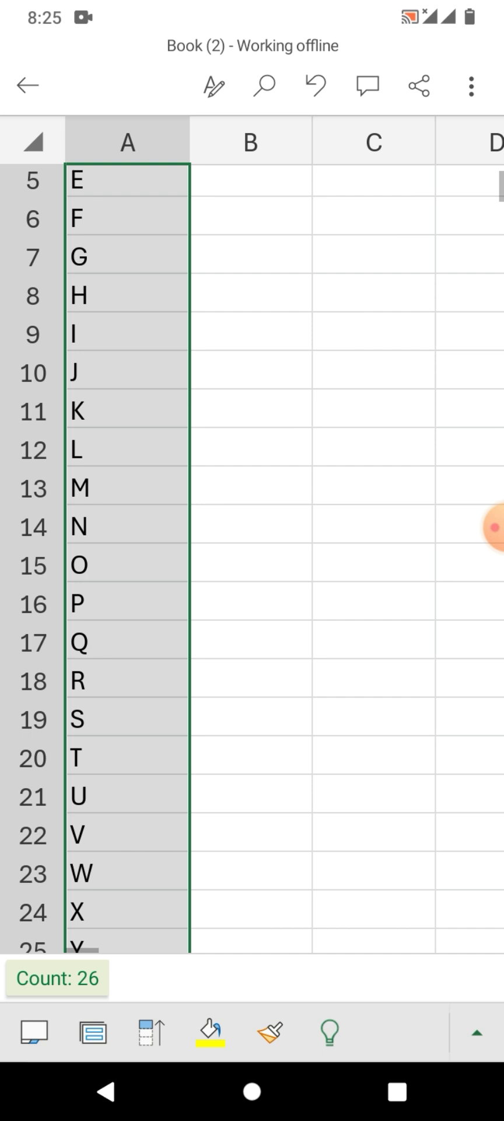
click(250, 322)
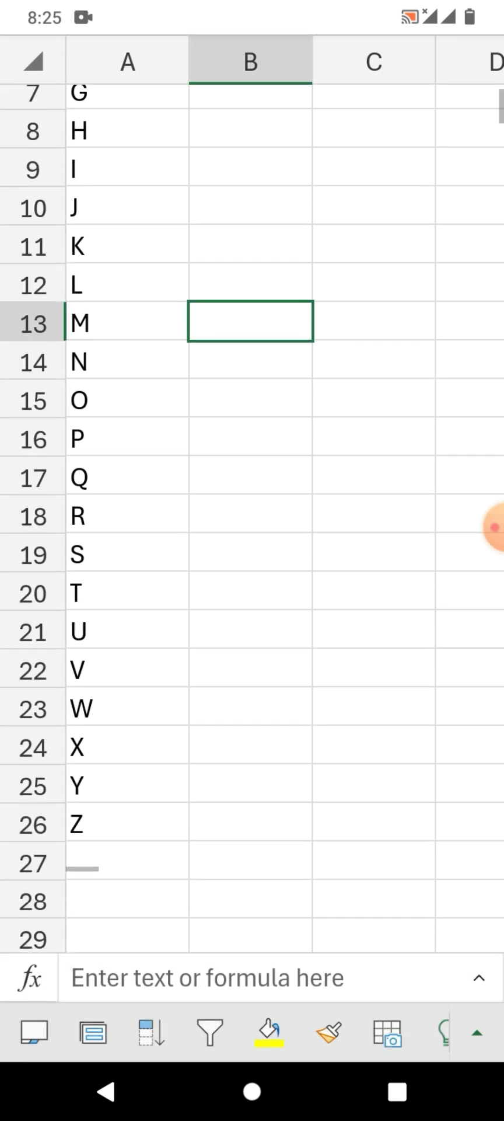